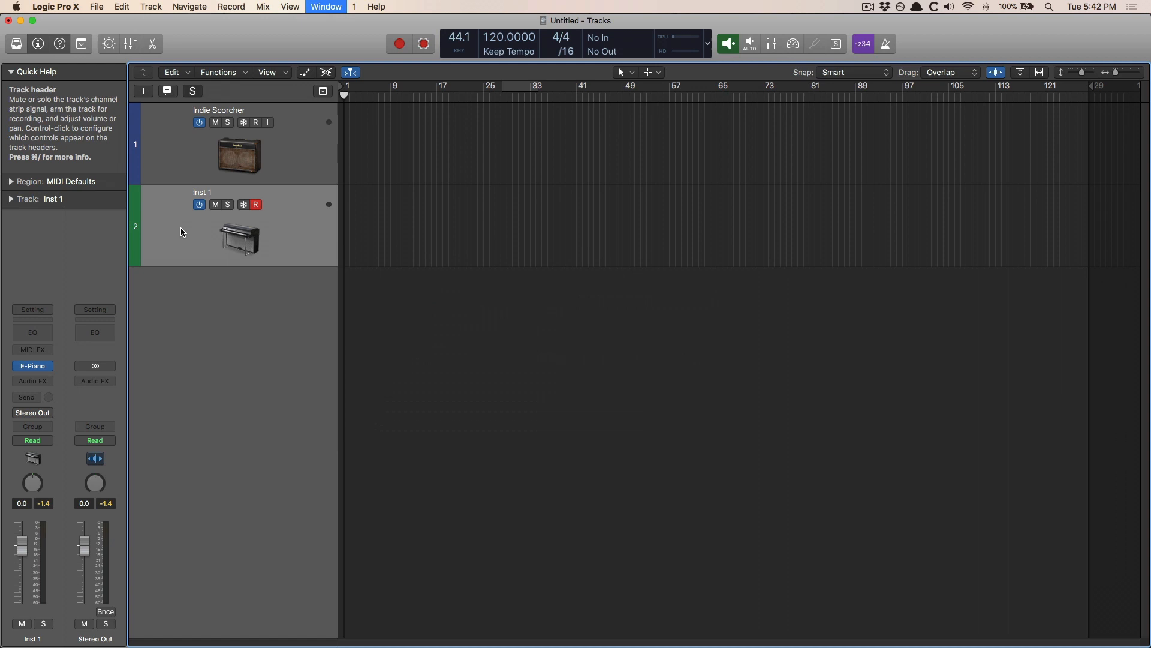
Step: Tick Capture Recording under Transport in the Customize Control Bar and Display settings
left_click(255, 122)
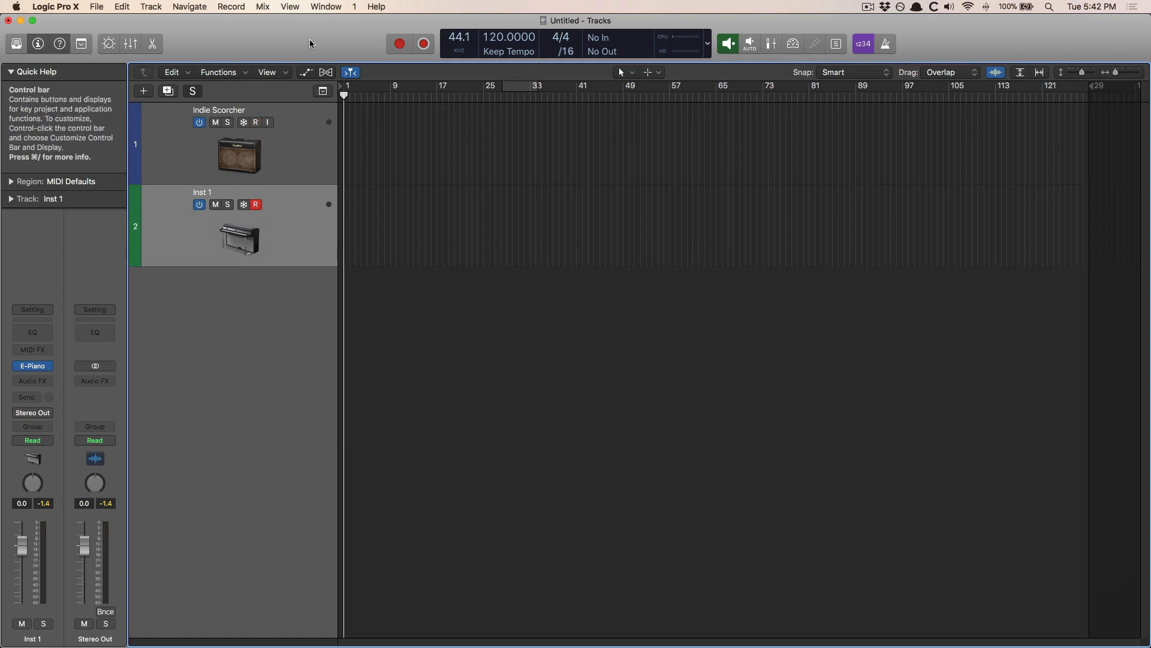
right_click(308, 43)
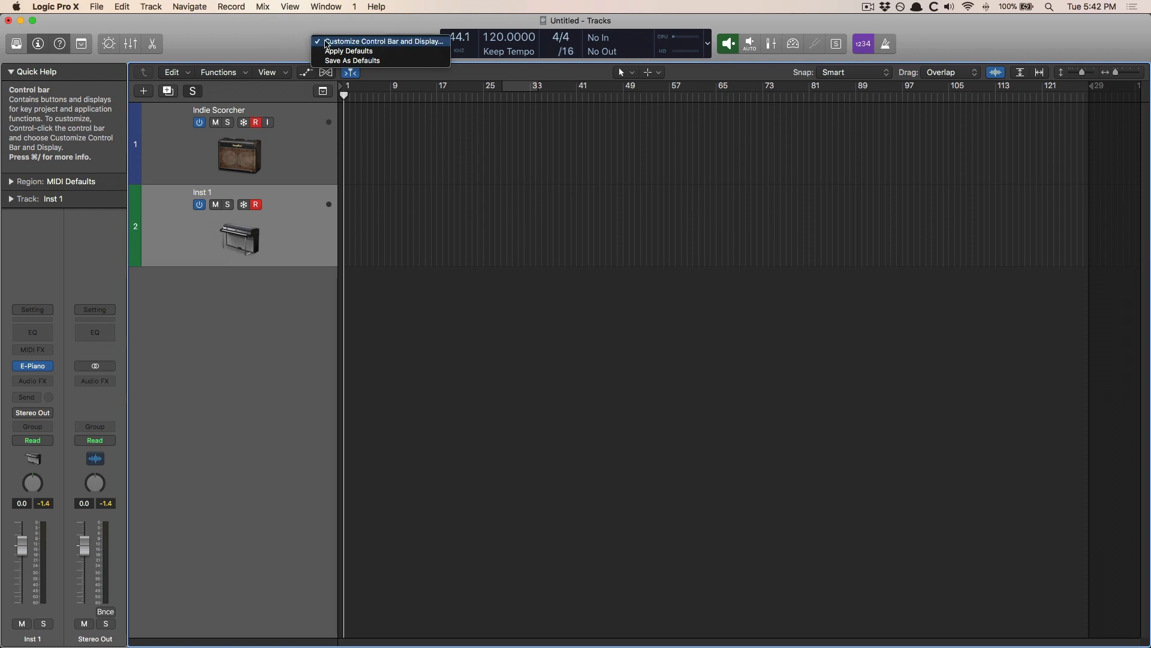
left_click(383, 42)
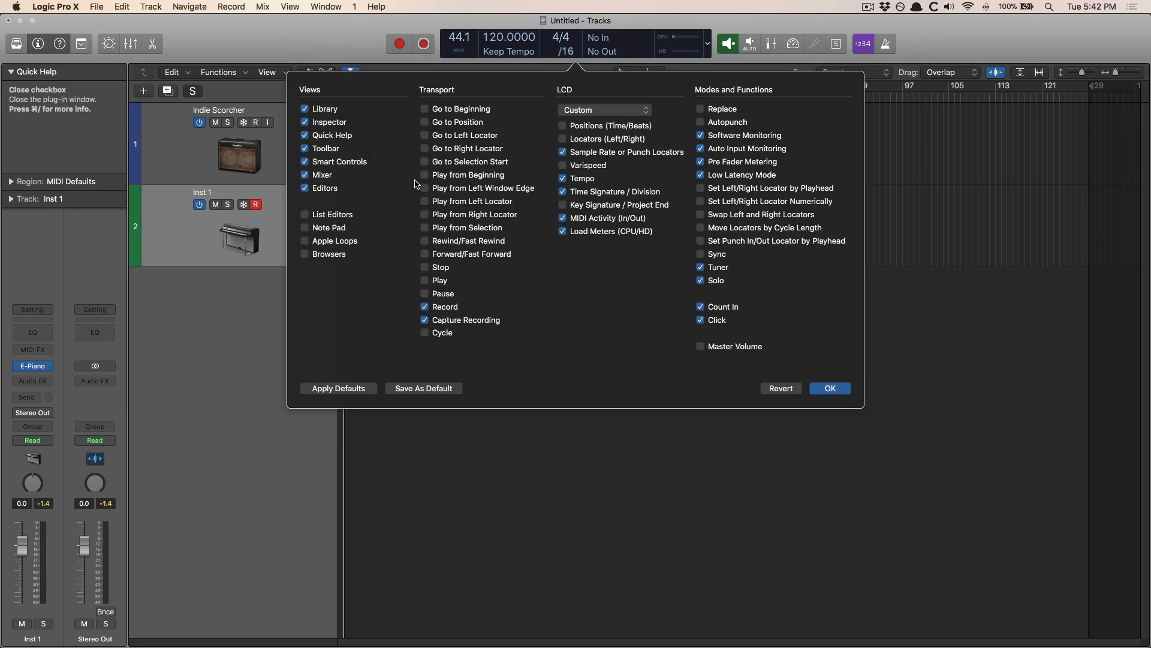
left_click(424, 321)
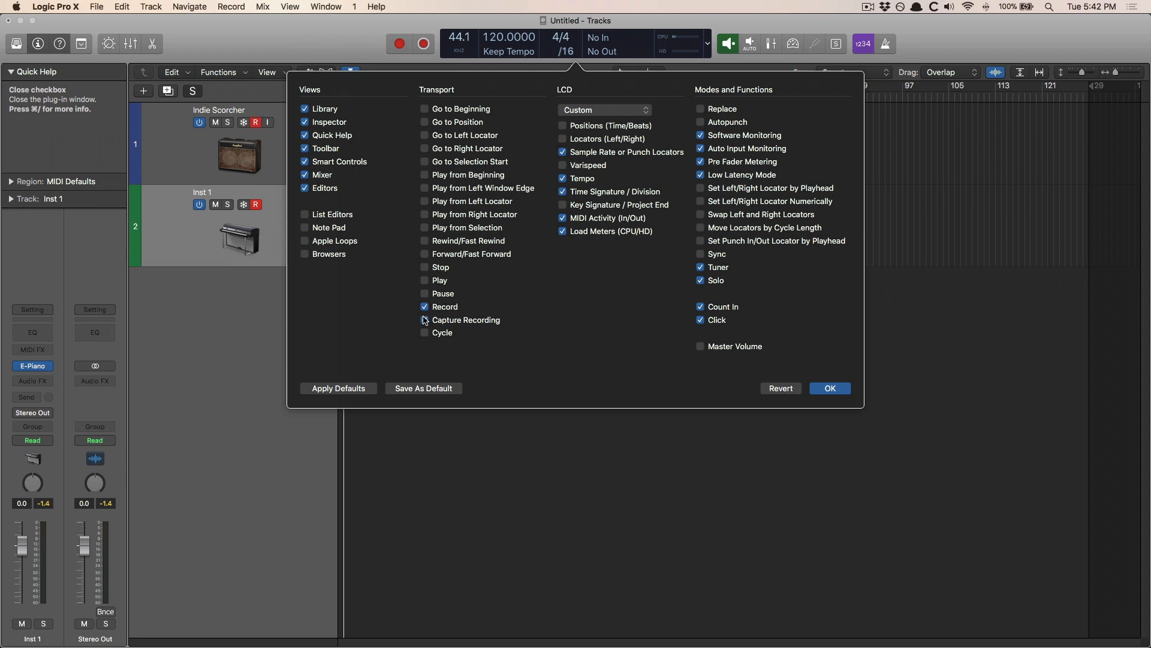
left_click(422, 43)
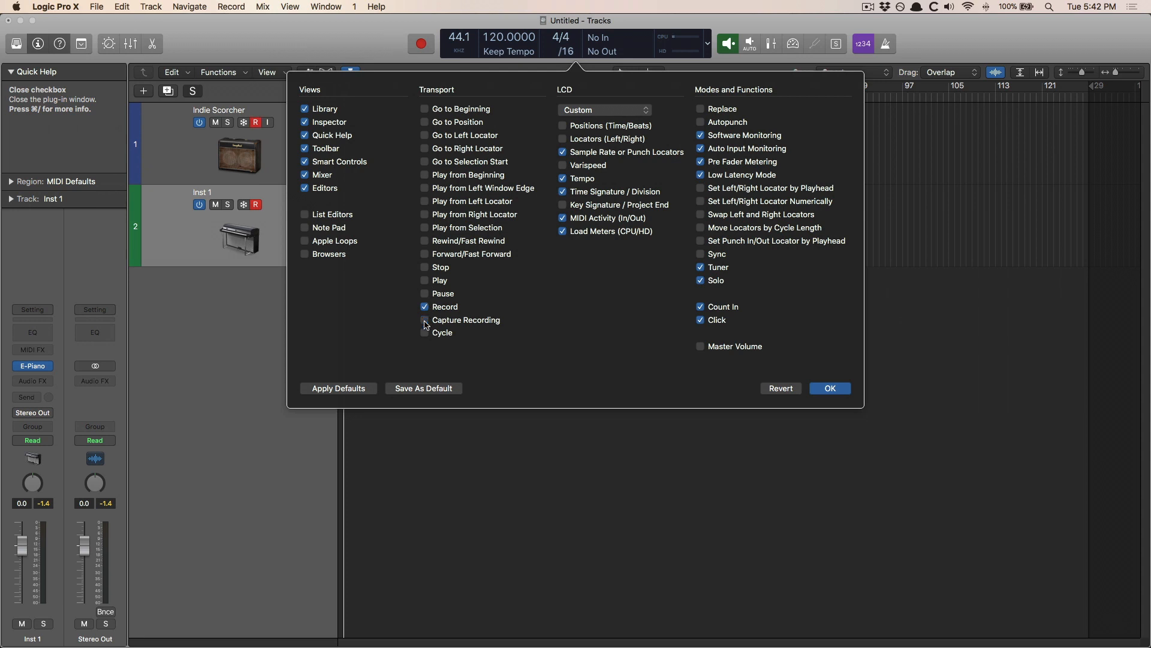
left_click(425, 322)
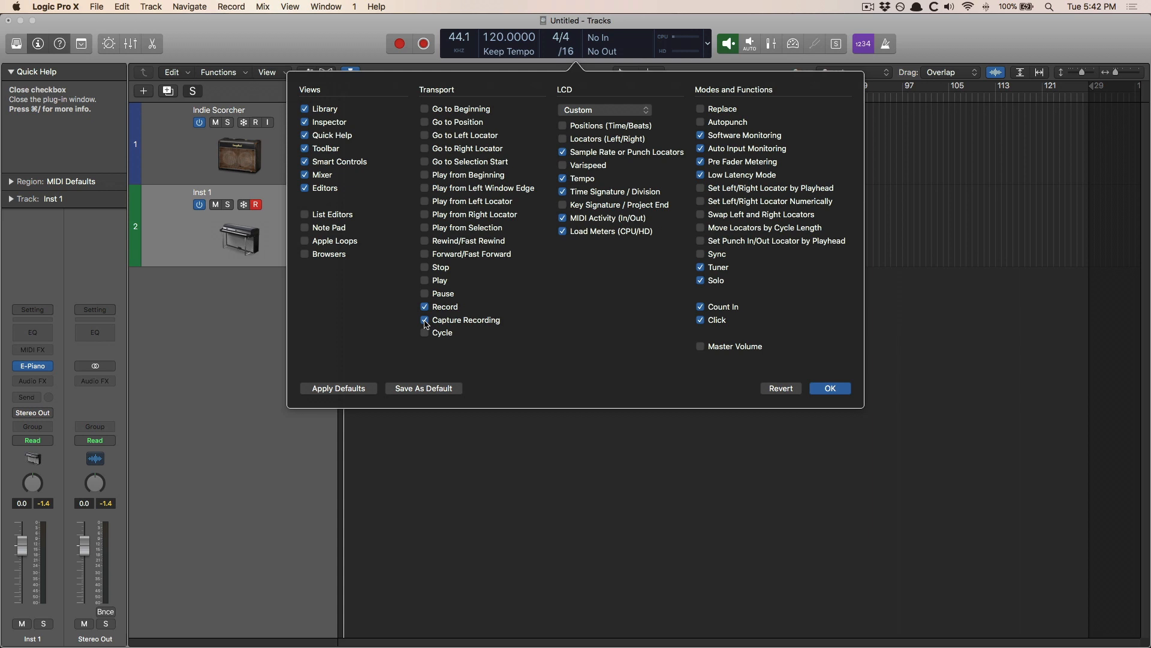
left_click(425, 319)
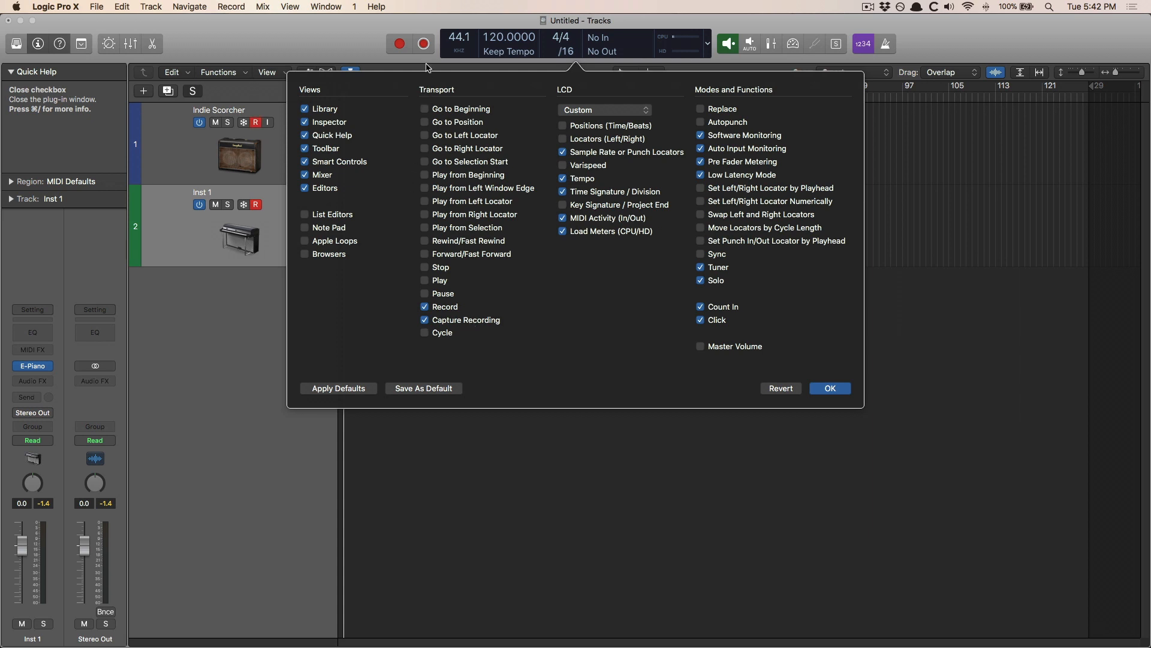
mouse_move(399, 44)
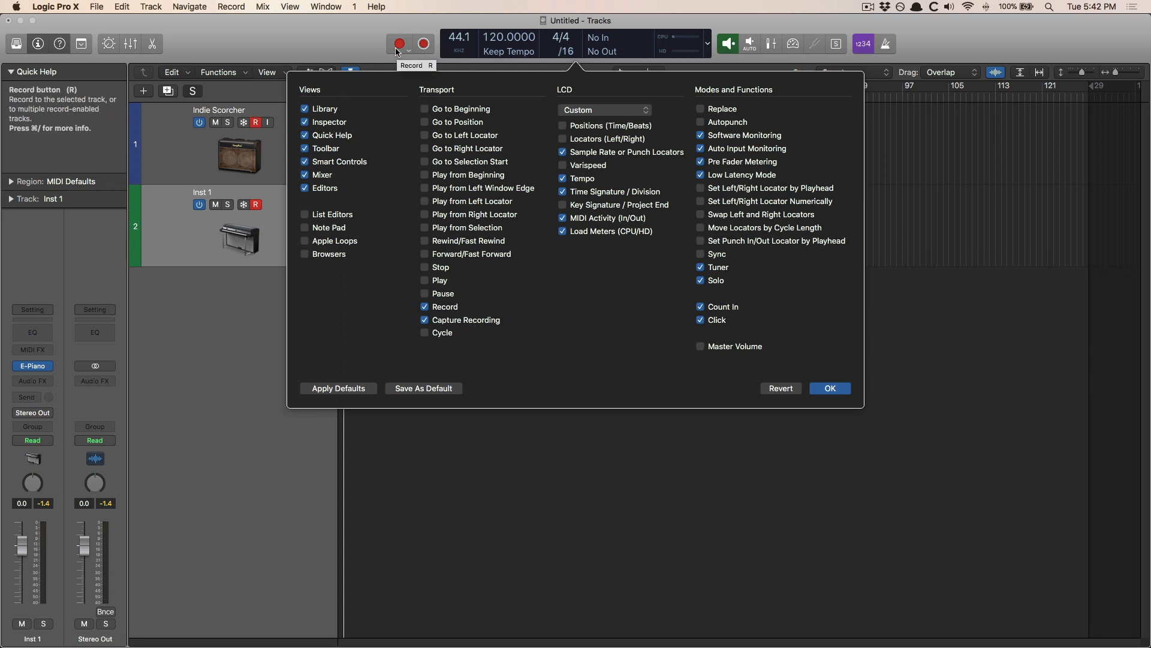
mouse_move(439, 60)
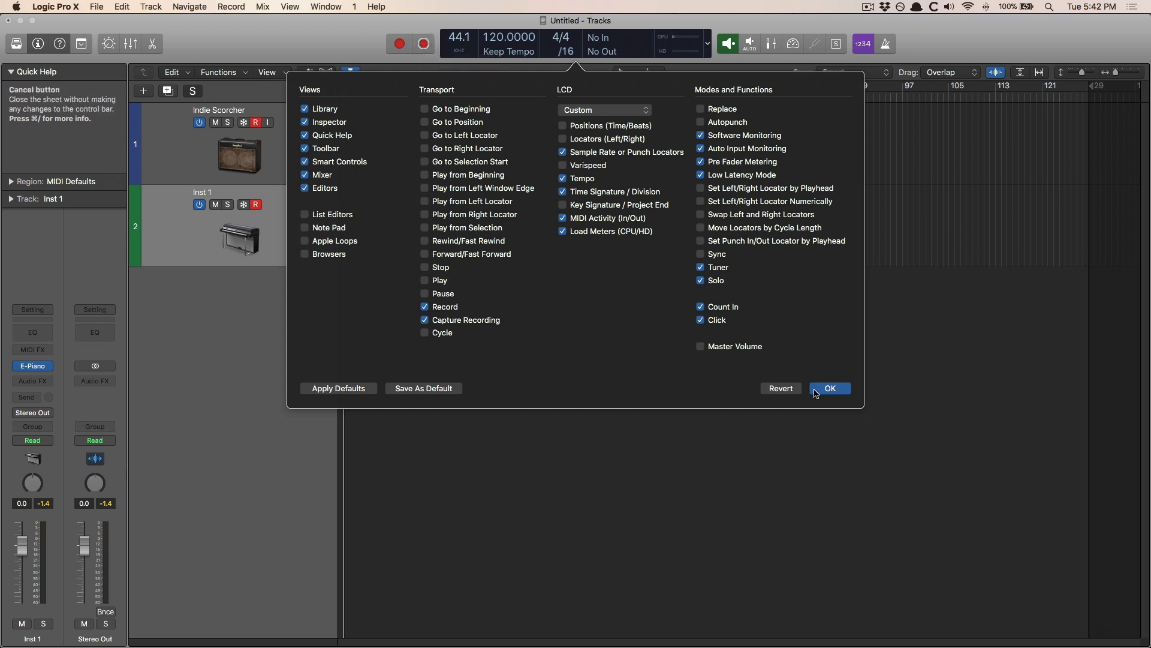
Step: Confirm the customization and capture the Musical Typing notes as an Inst 1 region
left_click(829, 388)
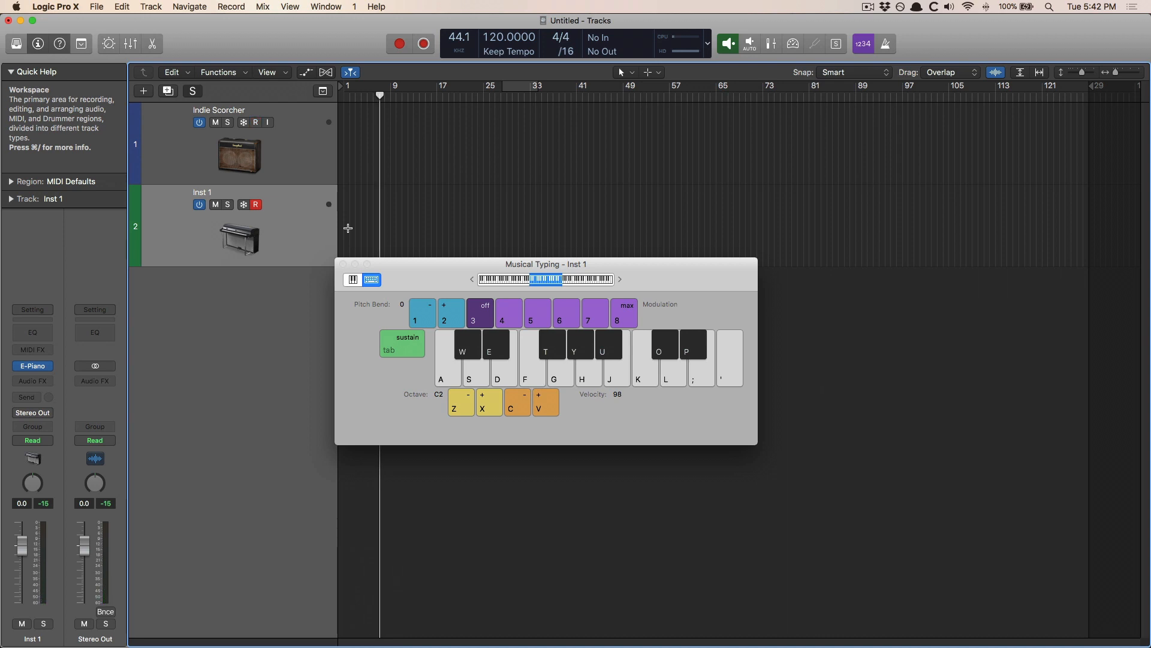
mouse_move(424, 43)
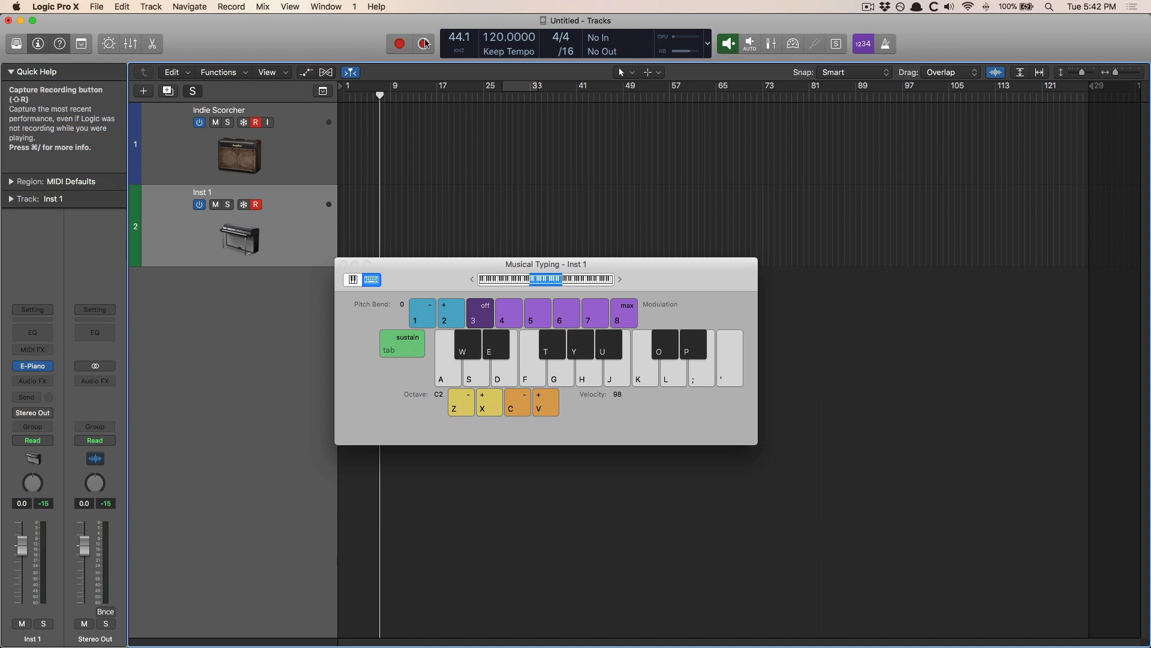
left_click(399, 43)
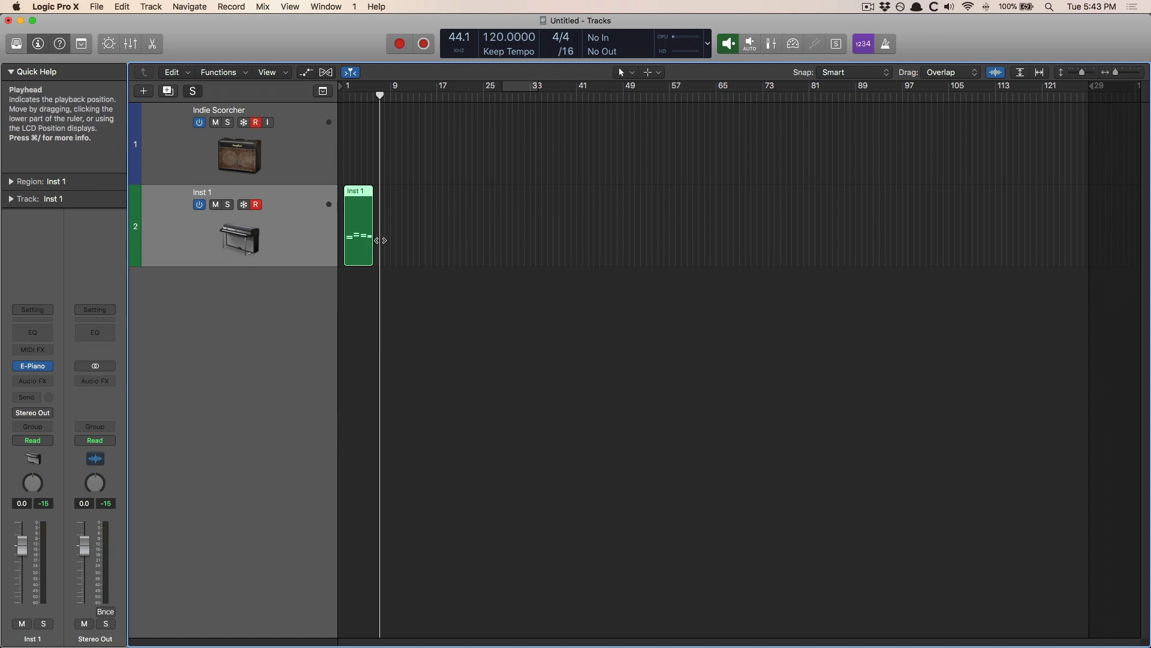
Step: Select the Indie Scorcher track and switch on its Input Monitoring and Record Enable
double_click(358, 226)
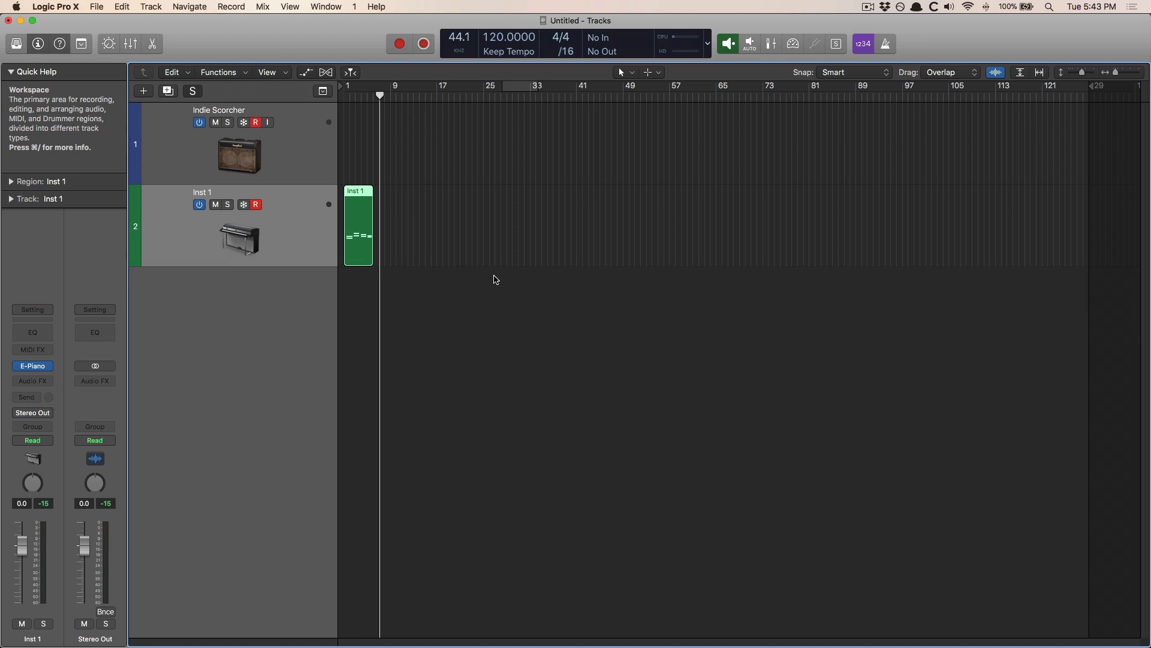
left_click(235, 144)
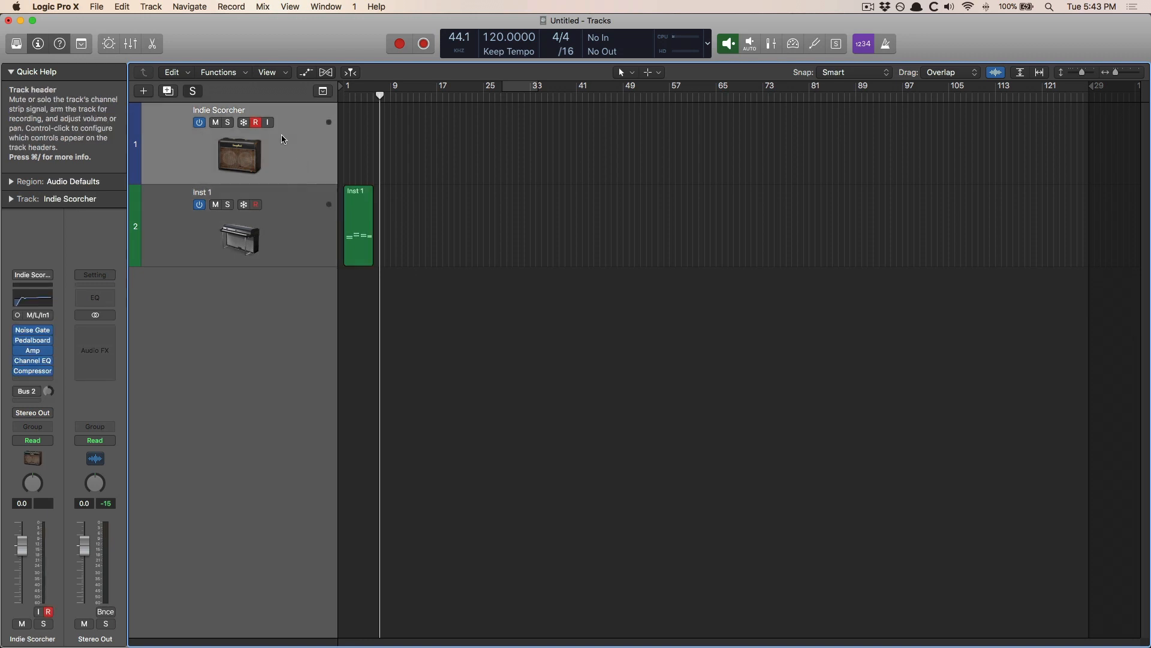
left_click(267, 122)
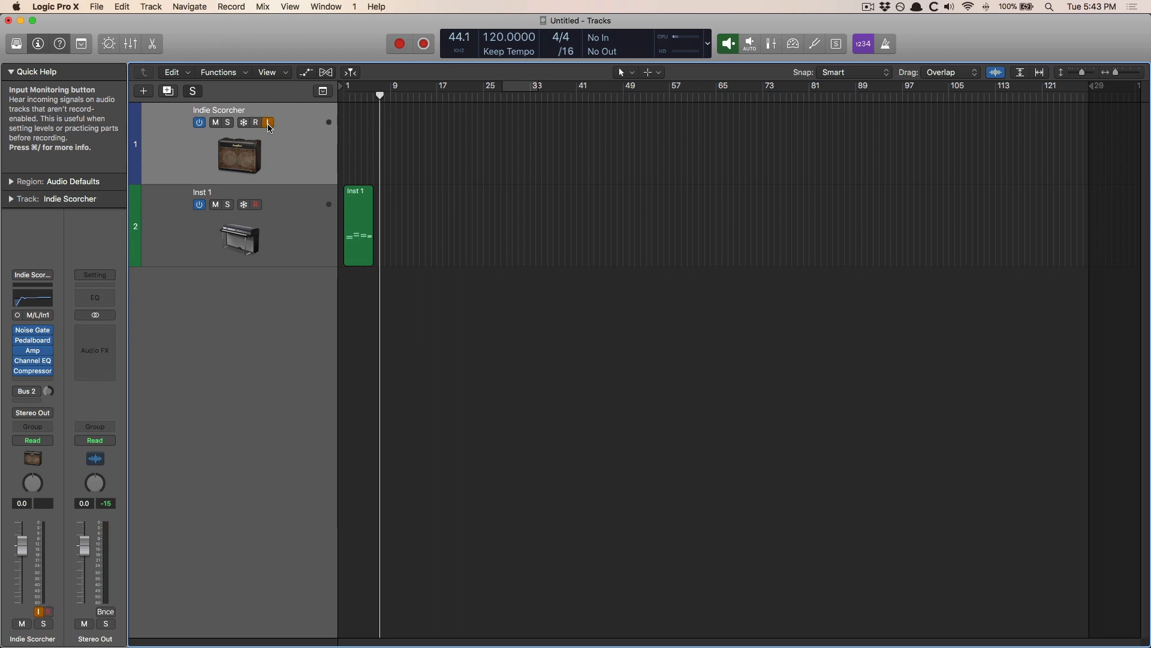
left_click(255, 122)
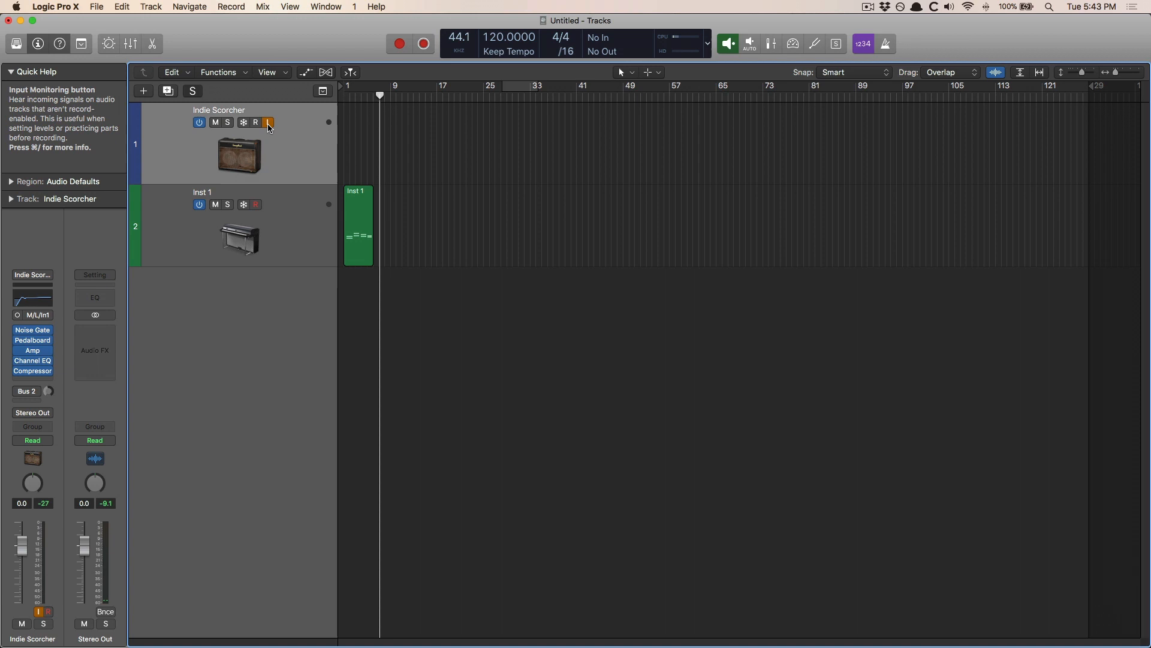
left_click(268, 122)
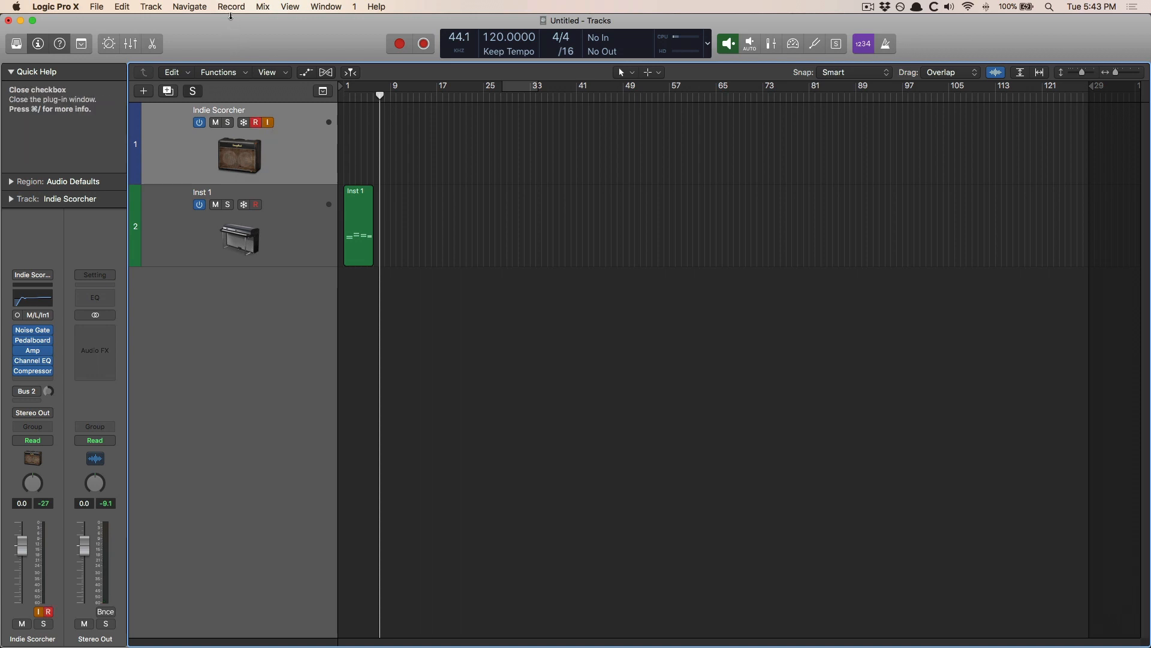
Step: Open the Record menu to review count-in and metronome options
left_click(231, 6)
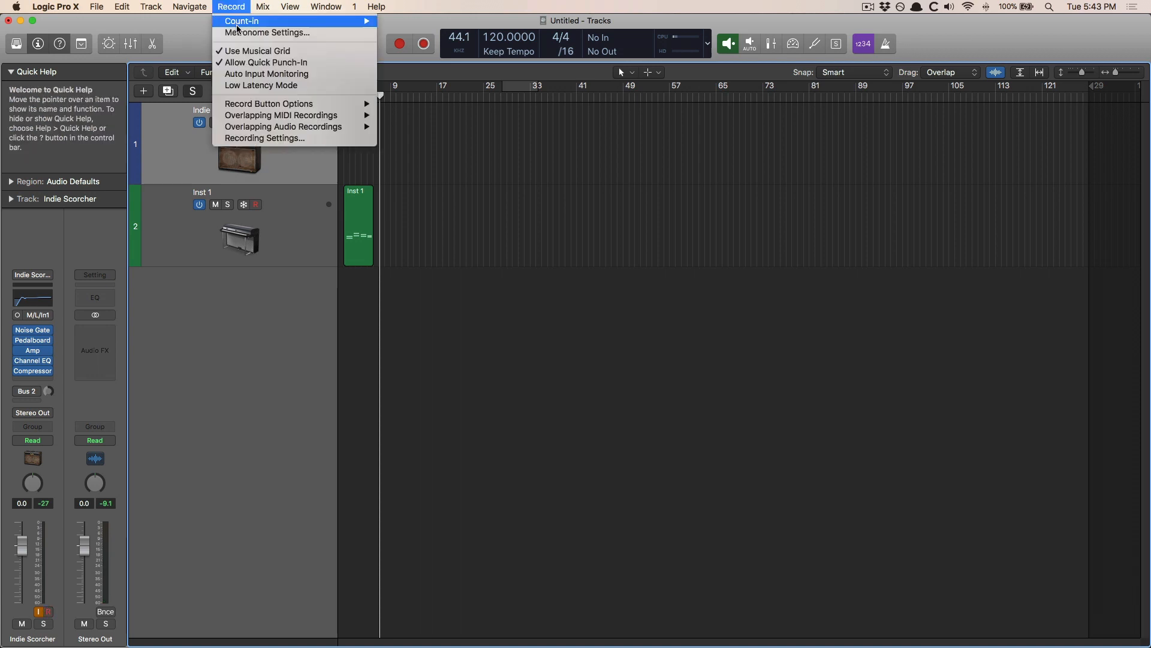
mouse_move(266, 63)
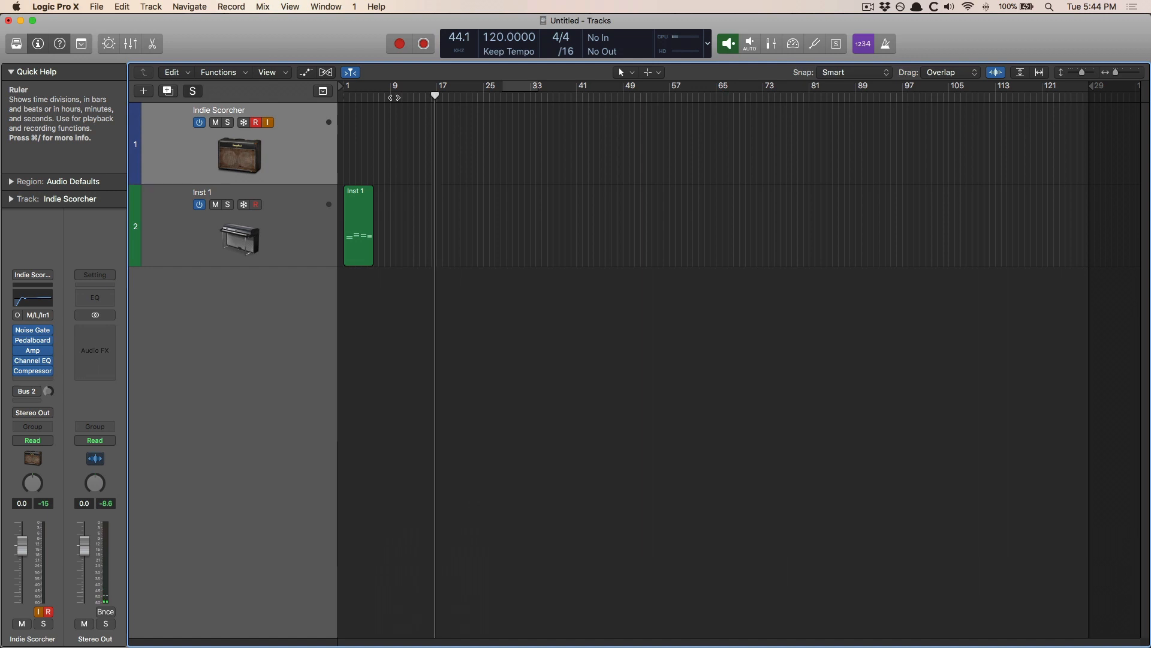
Step: Record briefly on the guitar track, then stretch the new region's left edge to bar 9
left_click(399, 43)
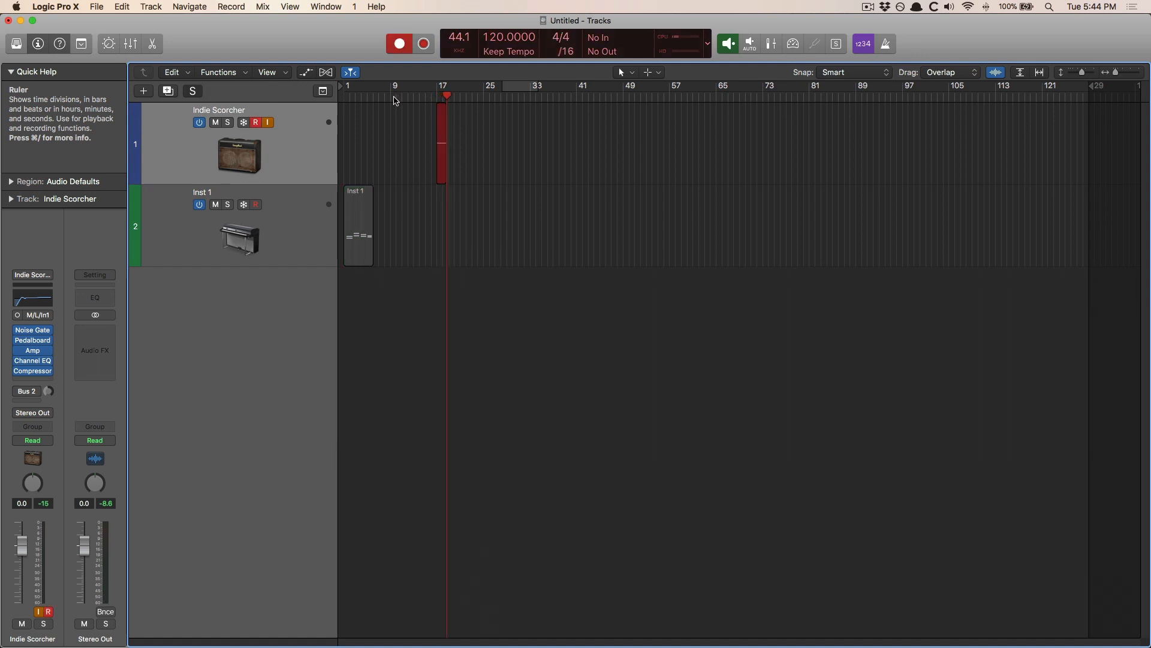
left_click(453, 86)
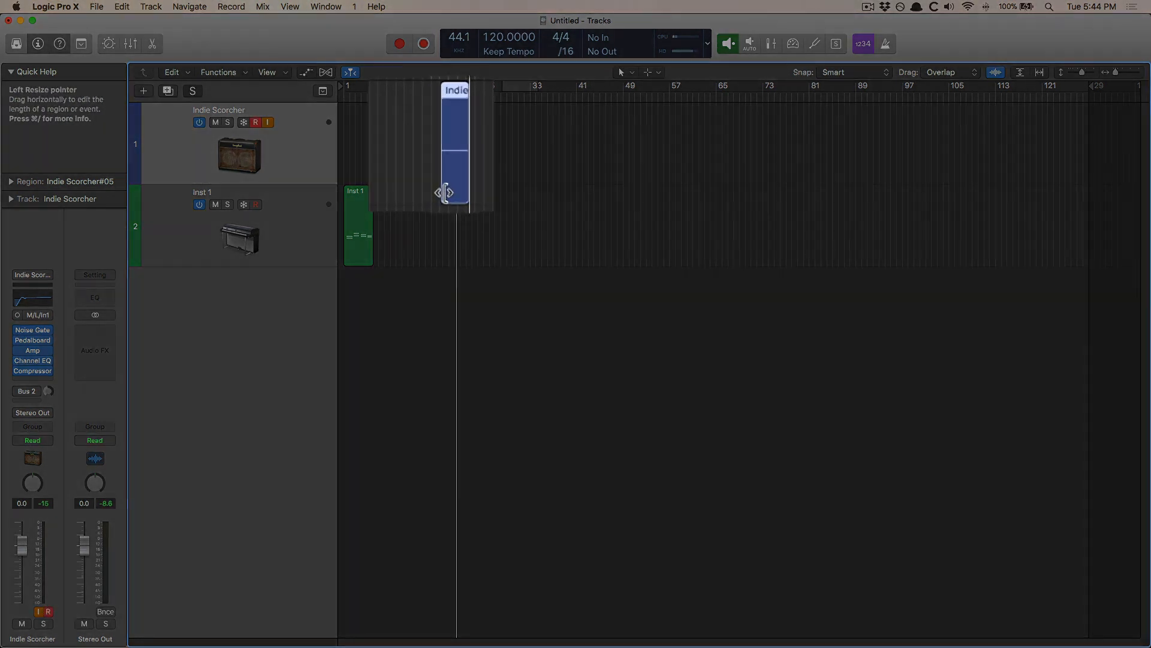
left_click_drag(444, 192, 389, 200)
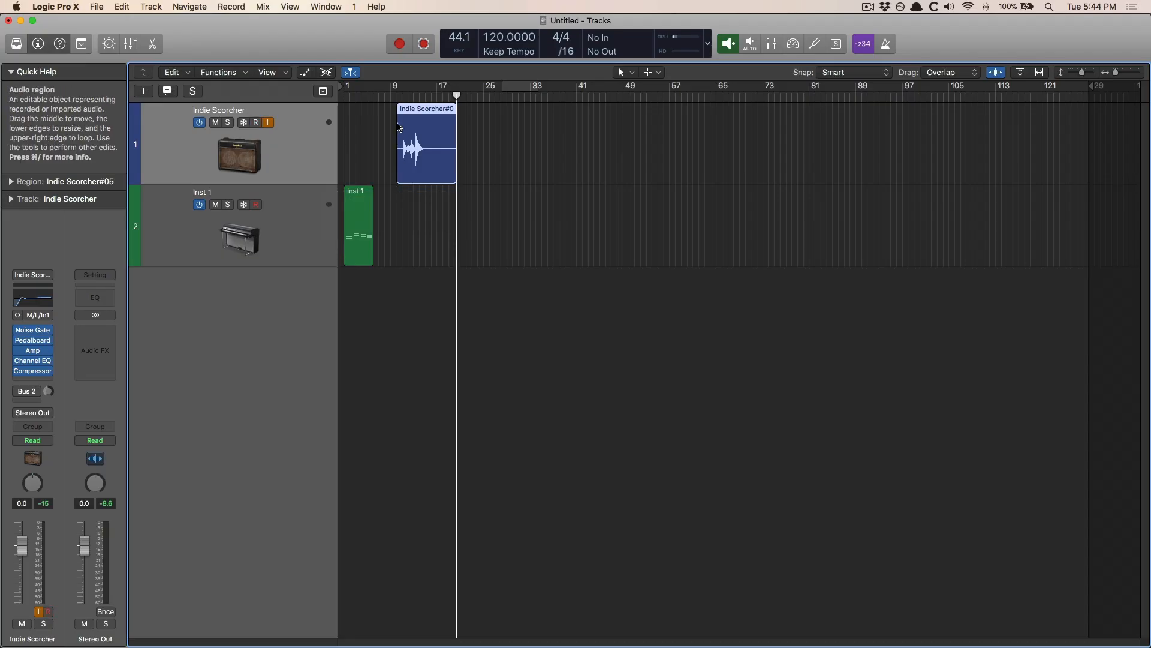
mouse_move(387, 167)
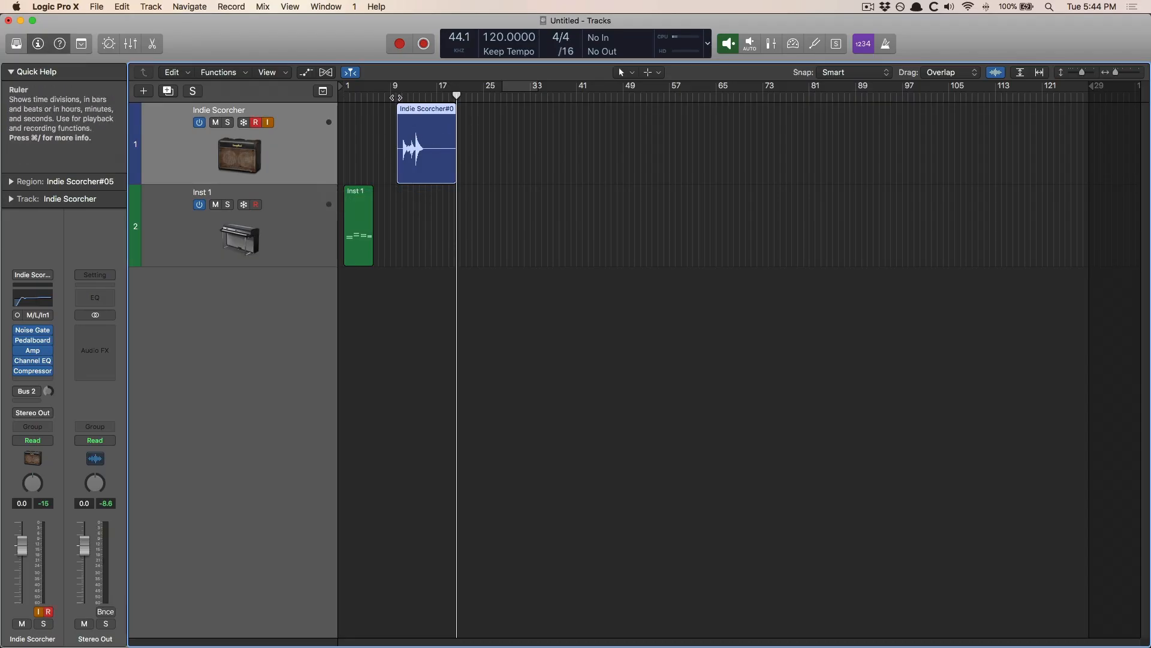
mouse_move(393, 127)
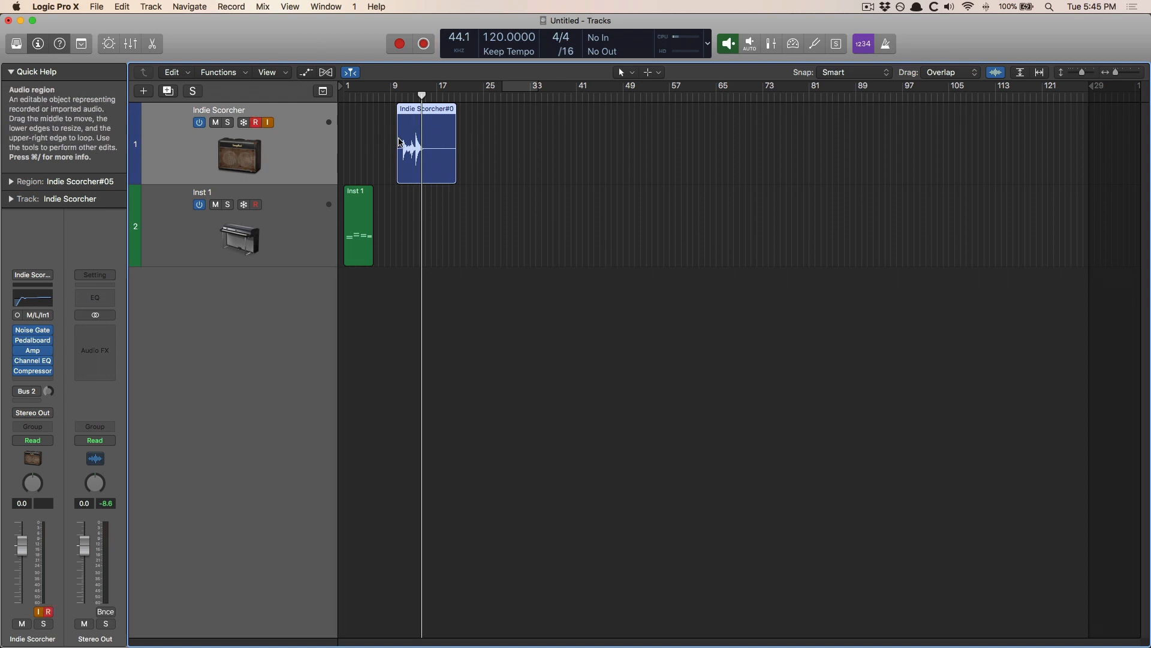
mouse_move(399, 176)
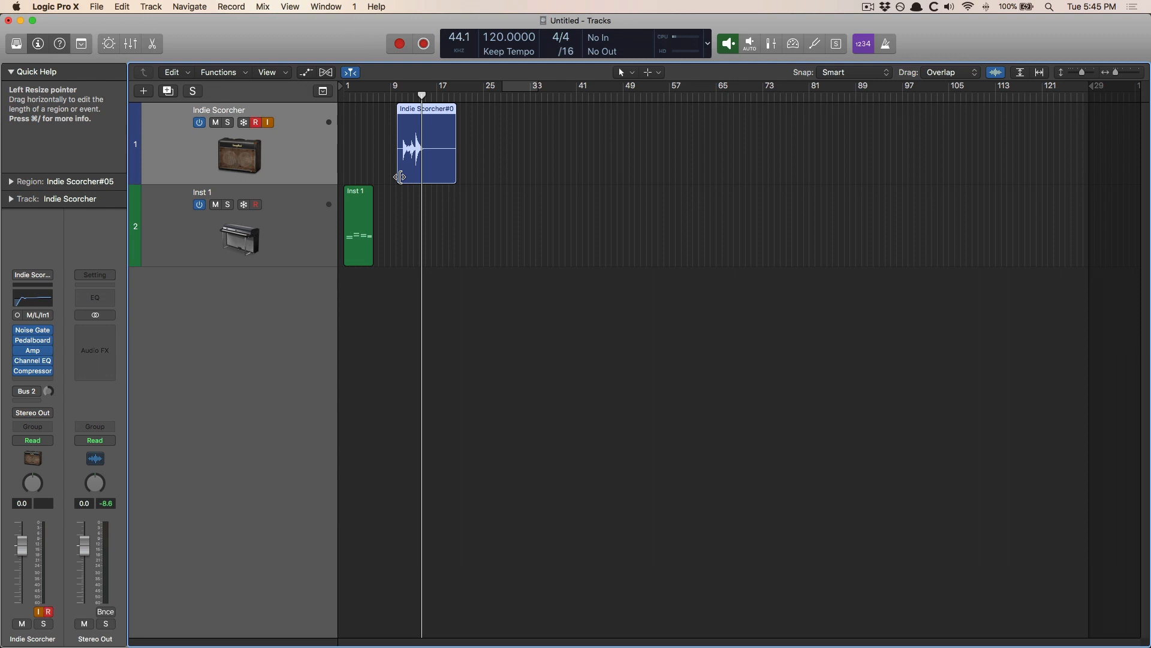
Step: Disarm Record Enable on the Indie Scorcher track after playback
left_click(255, 121)
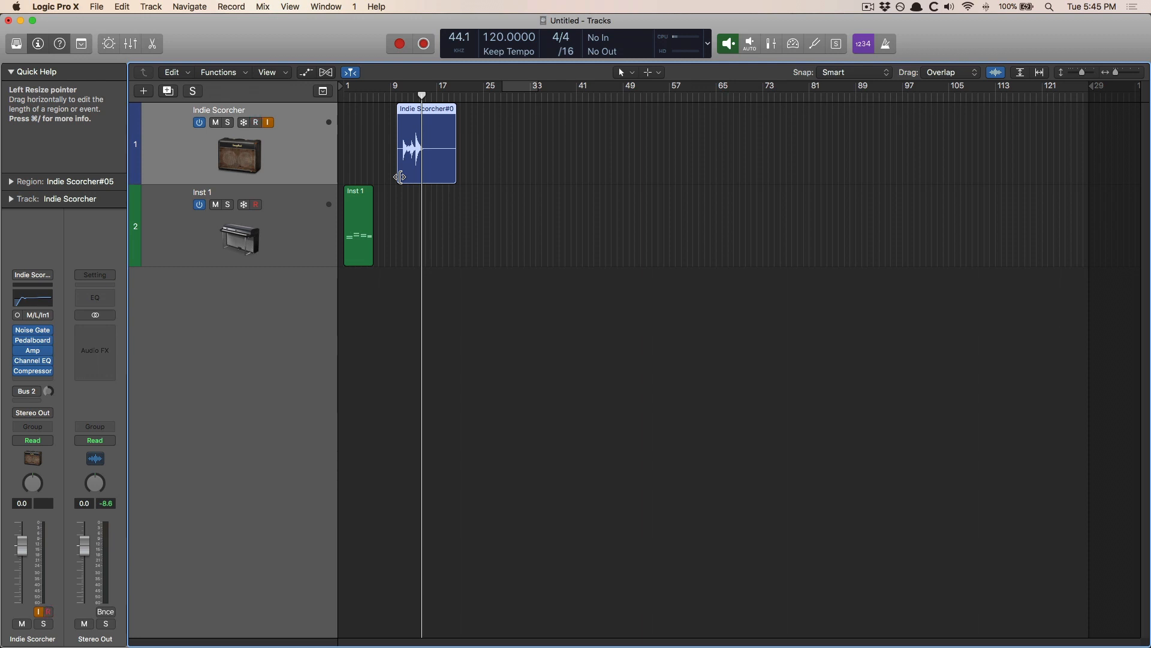